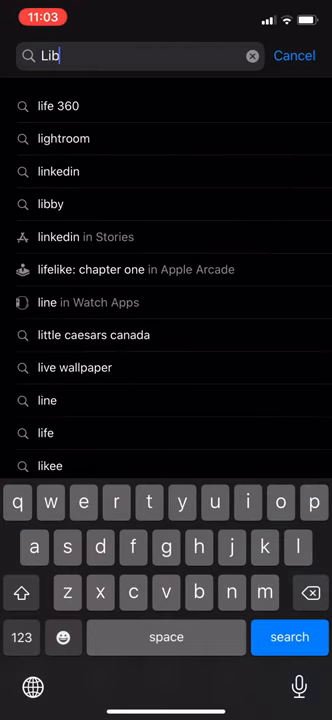
Search the App Store for 'libby, by overdrive' and download the Libby app
type("by, by overdrive")
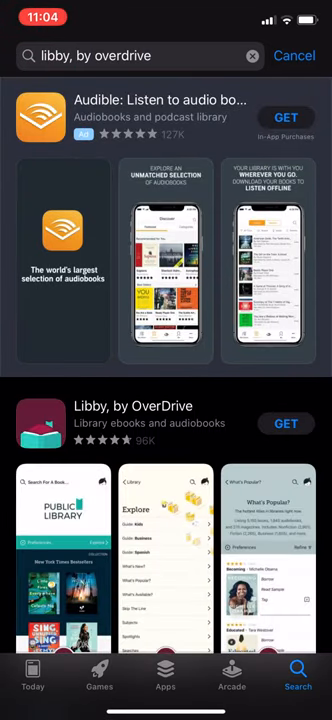
scroll("down", 3)
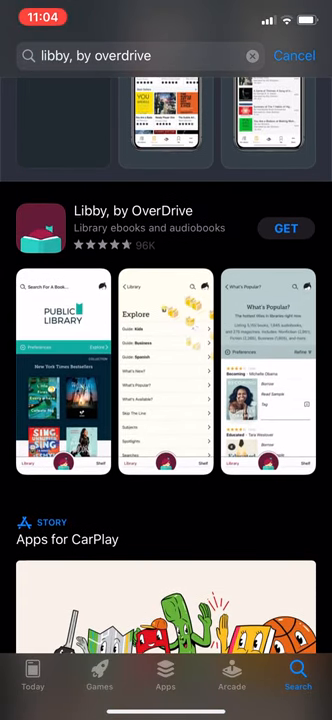
scroll("down", 3)
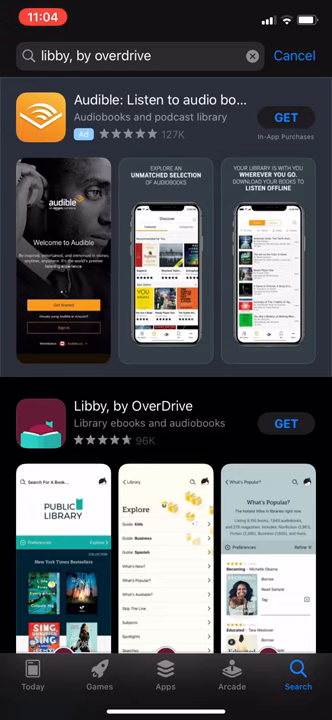
scroll("down", 3)
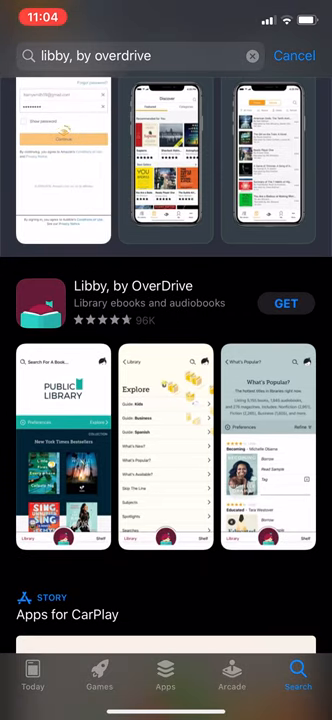
left_click(286, 303)
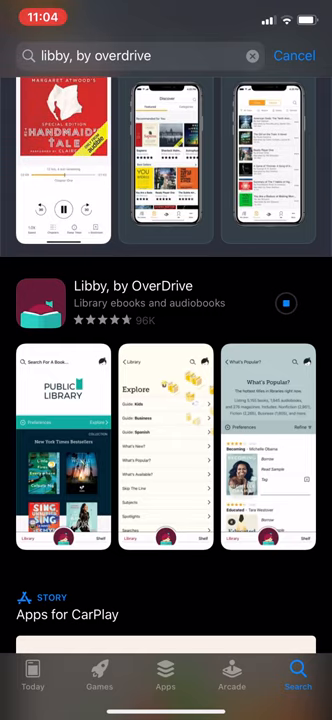
left_click(287, 303)
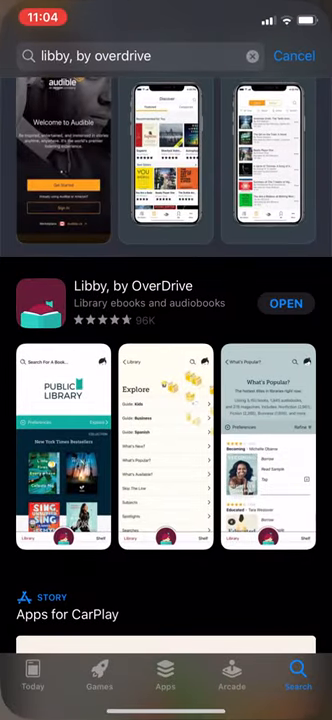
Launch Libby, confirm having a card, and accept the guessed Winnipeg Public Library
left_click(287, 303)
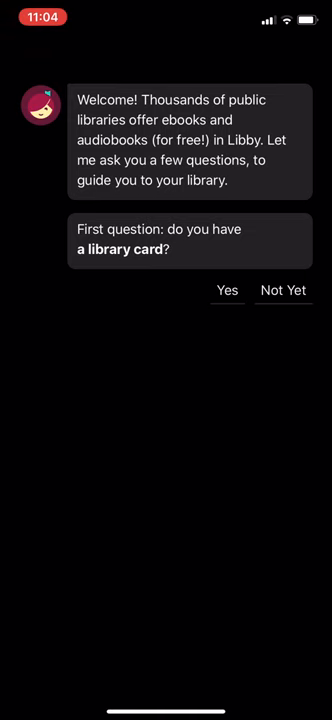
left_click(227, 290)
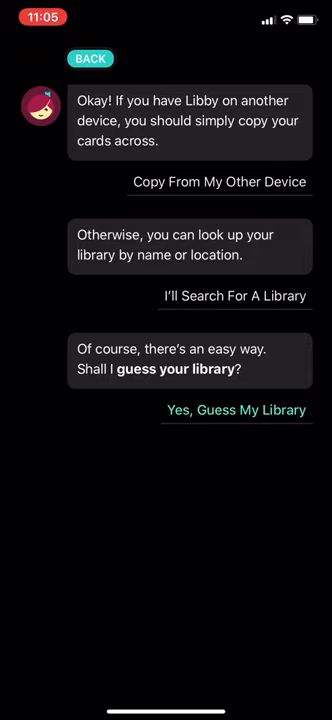
left_click(236, 410)
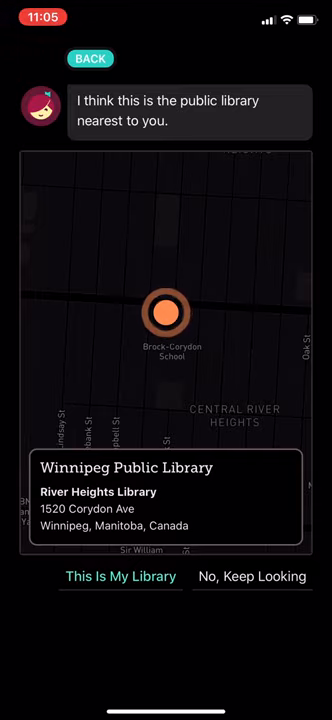
left_click(120, 576)
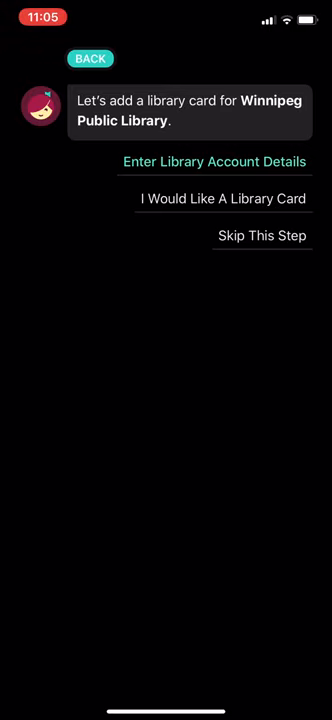
Choose to enter library account details and type the card number using the digit keyboard
left_click(213, 161)
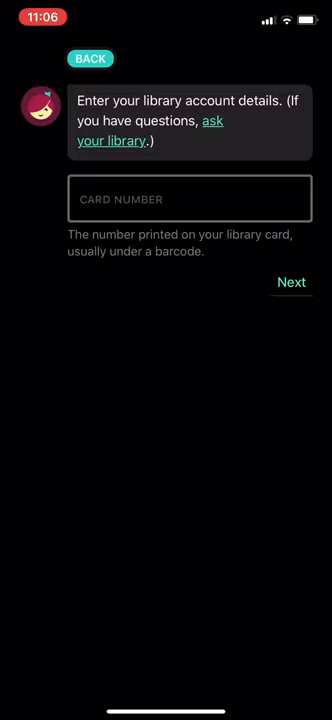
left_click(190, 198)
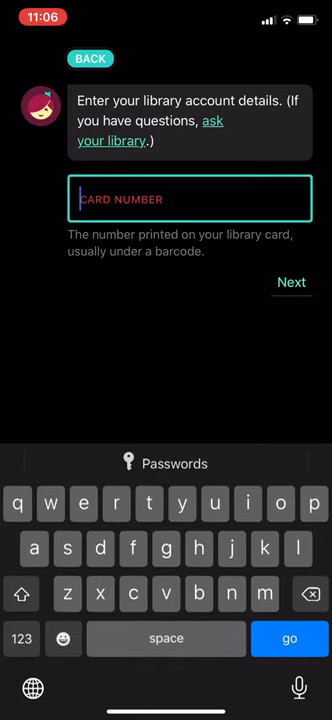
left_click(23, 638)
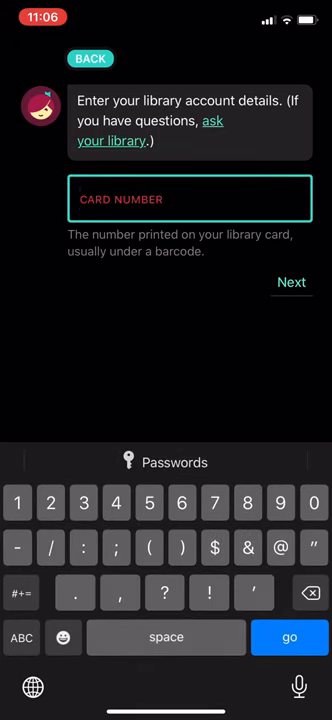
type("230")
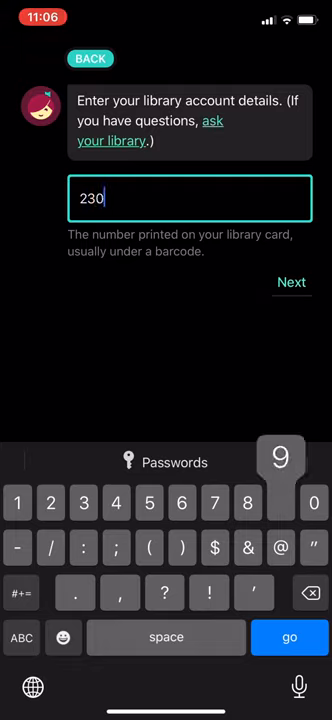
type("970815")
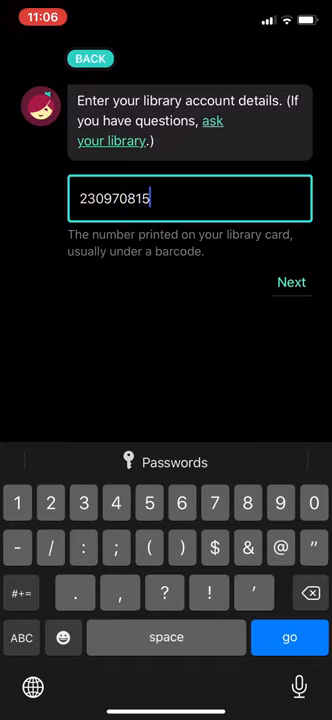
type("068")
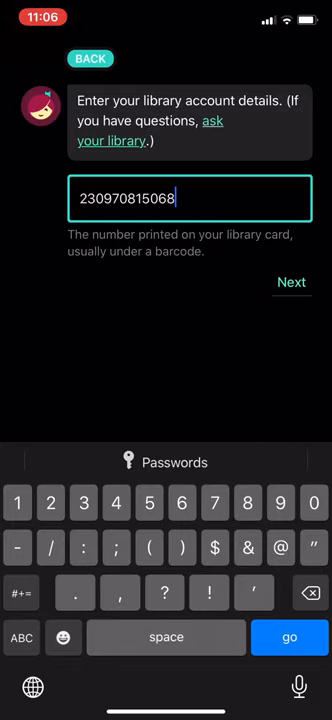
type("-")
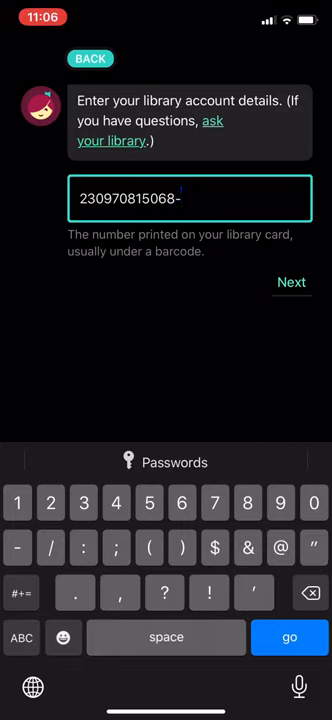
type("8")
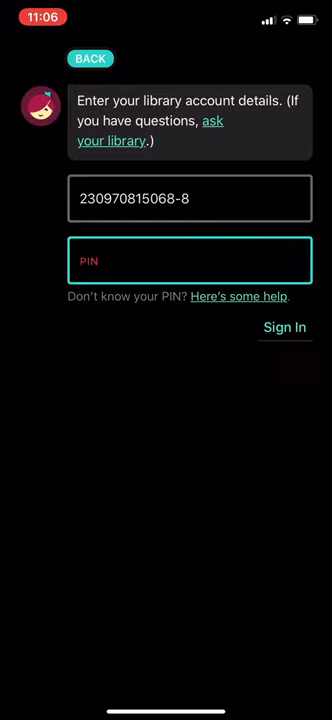
Enter the PIN and sign in to add the Winnipeg Public Library card
left_click(189, 260)
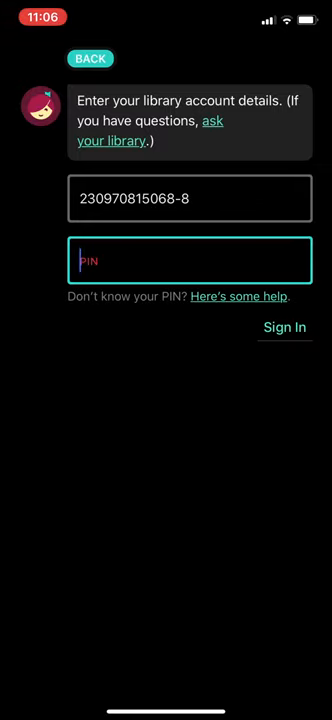
left_click(285, 327)
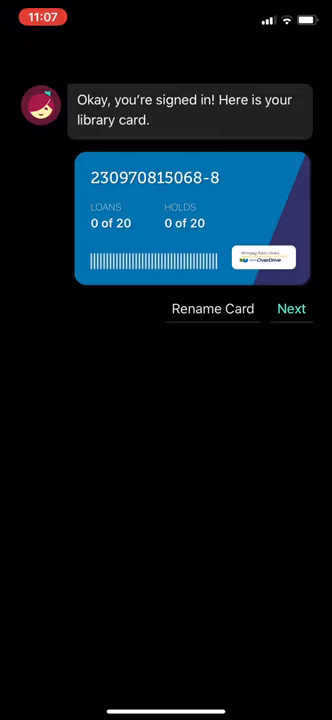
Finish card setup, search 'harry potter', and browse the Sorcerer's Stone audiobook page
left_click(291, 308)
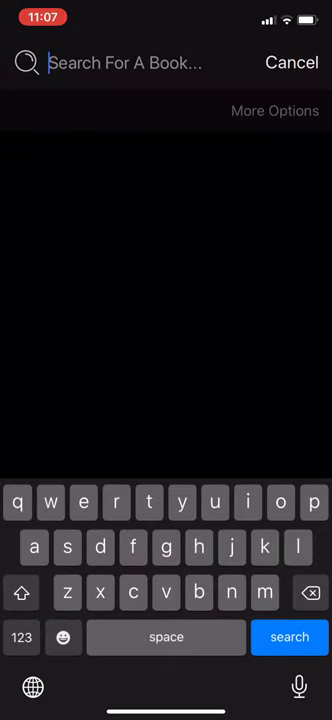
type("ha")
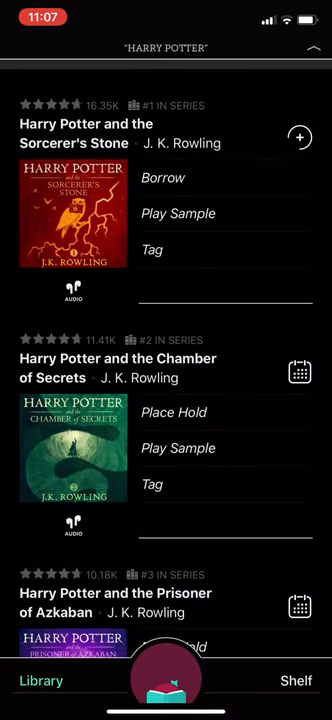
scroll("down", 3)
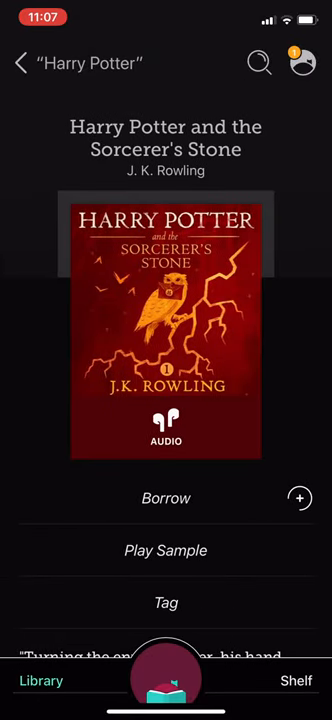
scroll("down", 3)
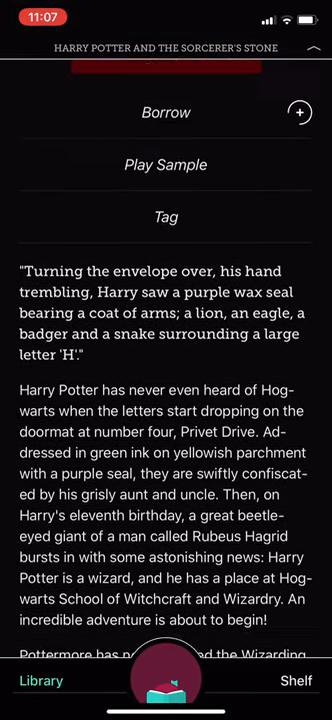
scroll("down", 3)
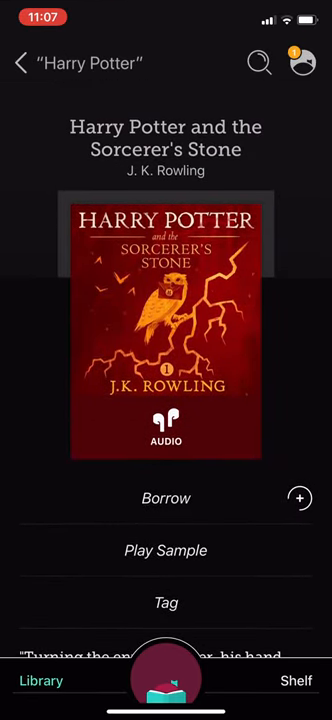